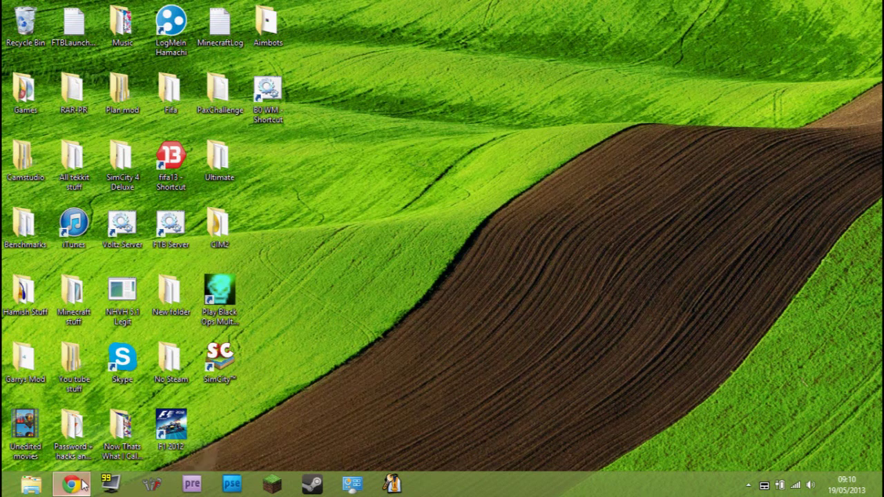
# Step: Show the FTB RAM tutorial in Chrome, read down its comments, then move to the Java downloads page
pyautogui.click(72, 484)
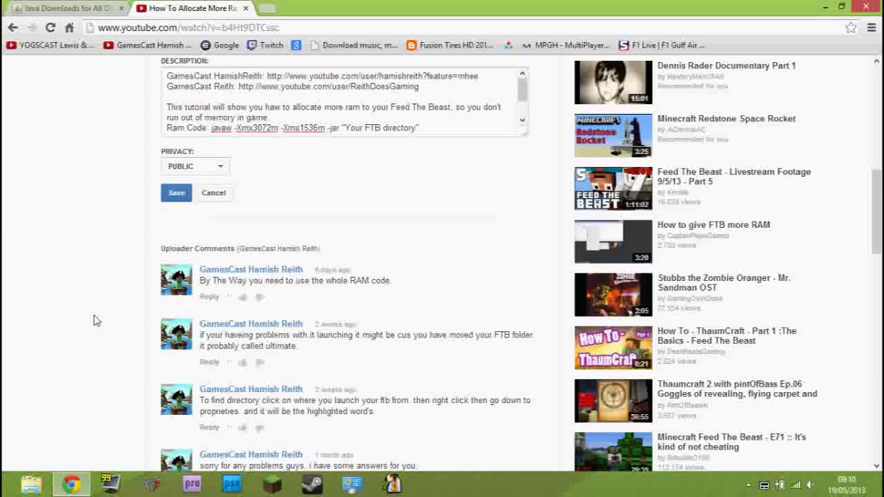
pyautogui.scroll(-3)
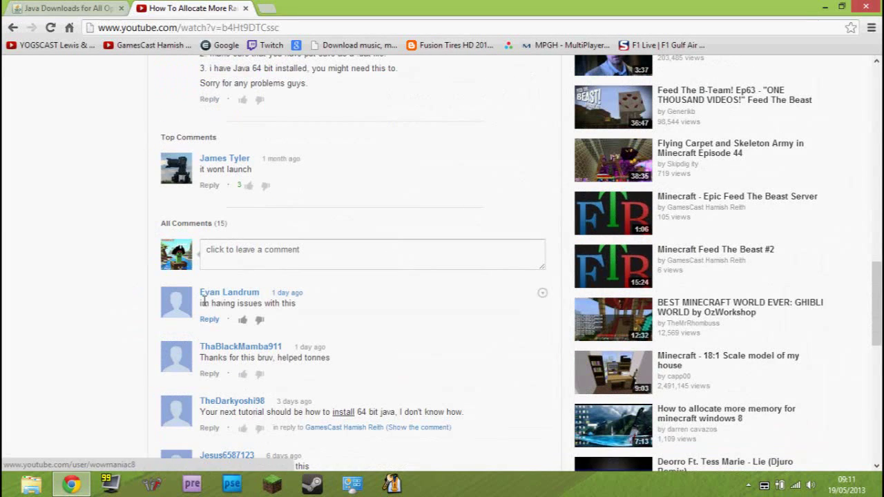
pyautogui.scroll(-3)
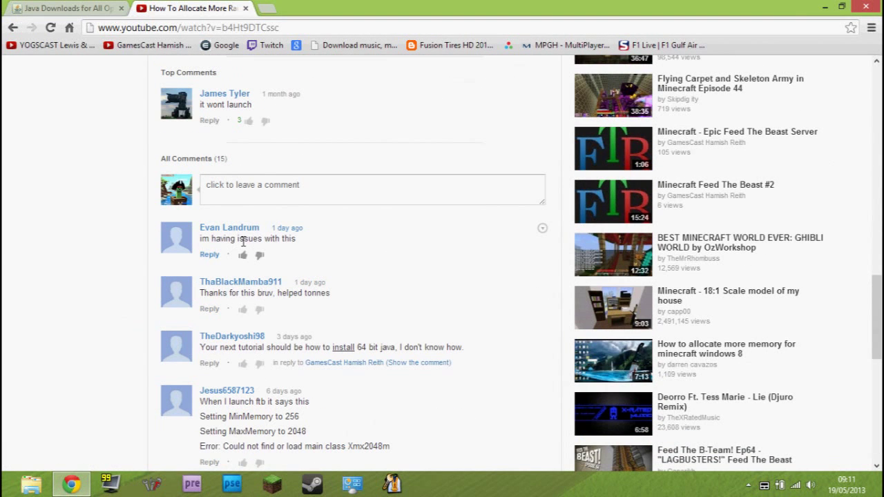
pyautogui.moveTo(218, 243)
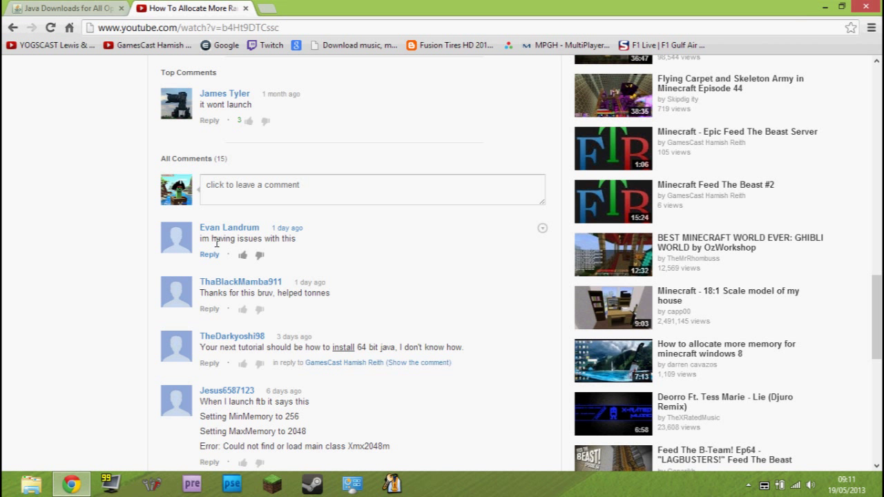
pyautogui.scroll(-3)
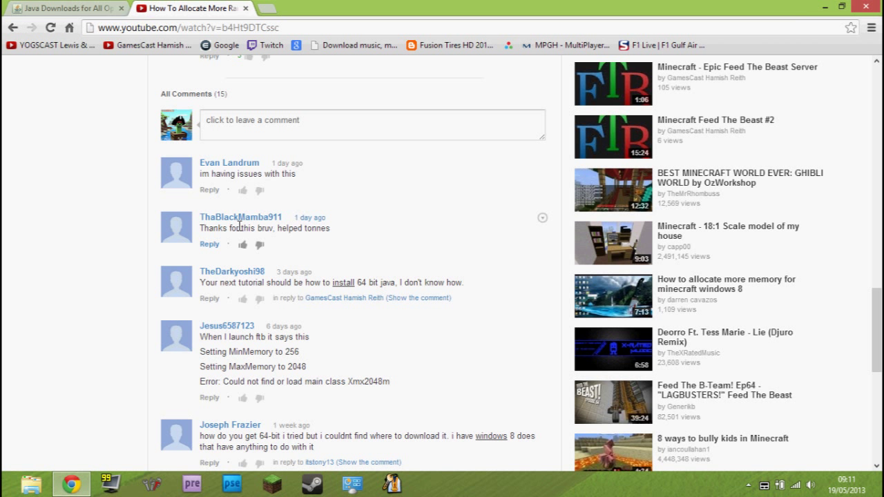
pyautogui.moveTo(163, 337)
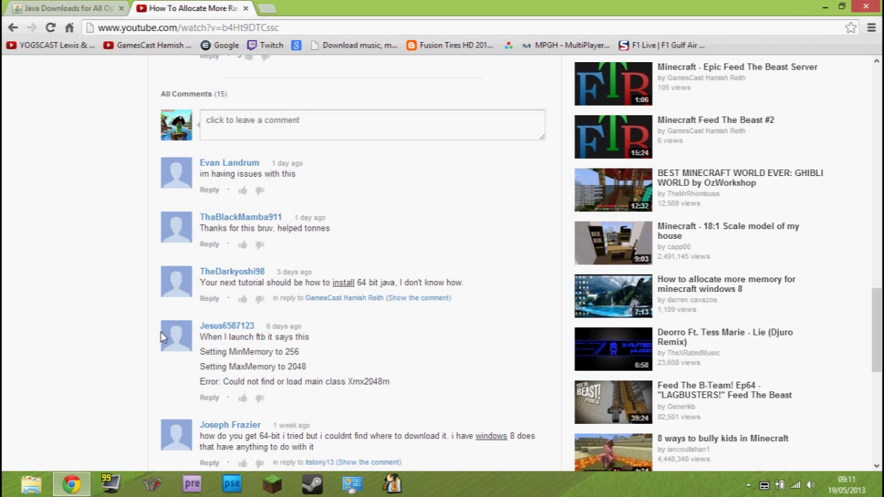
pyautogui.moveTo(192, 286)
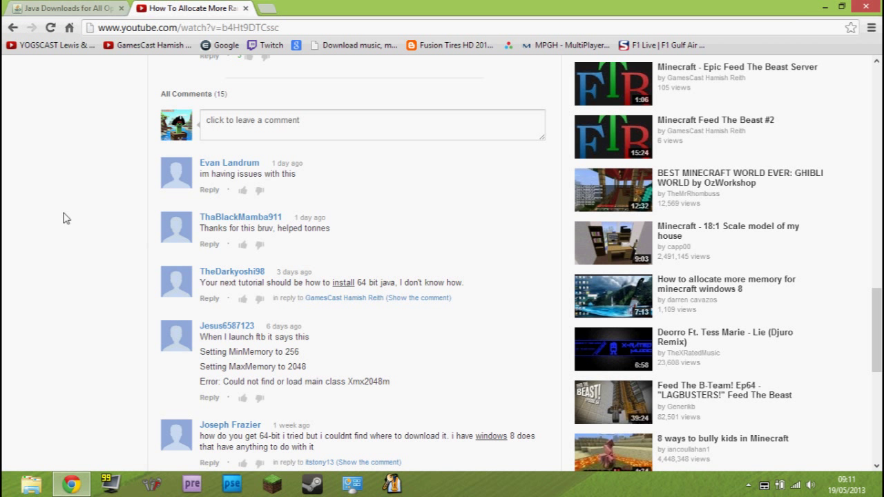
pyautogui.scroll(-3)
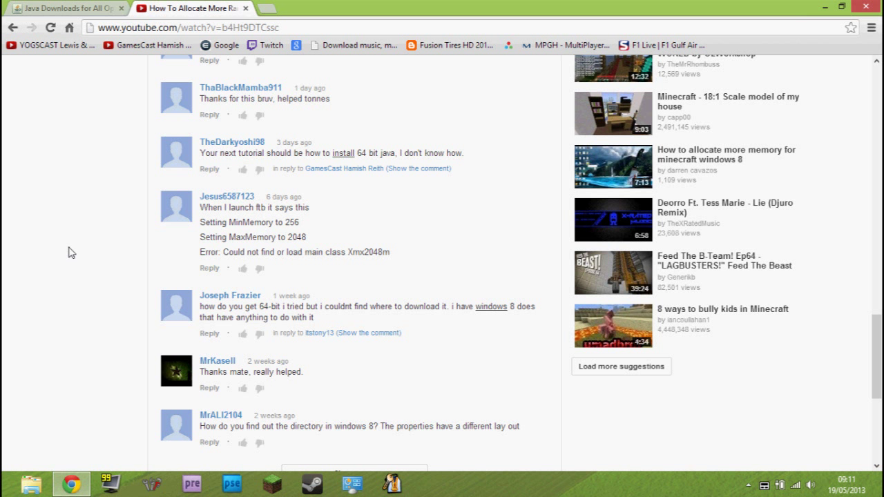
pyautogui.moveTo(196, 65)
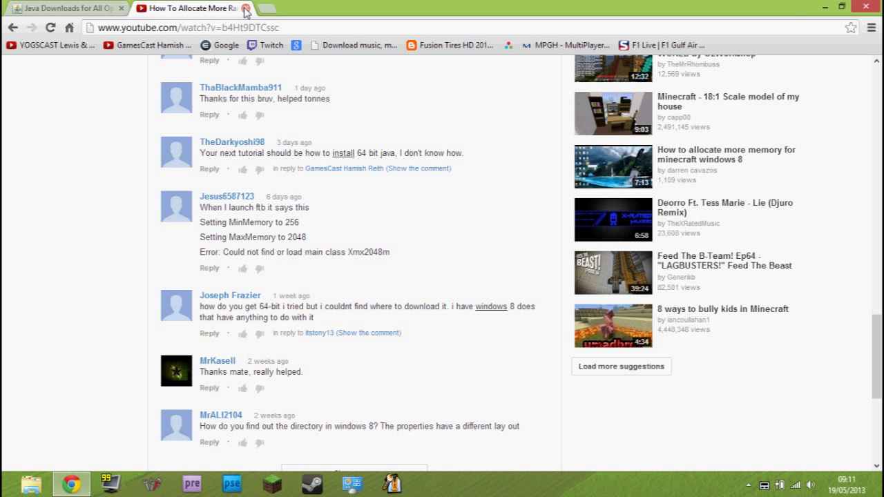
pyautogui.scroll(-3)
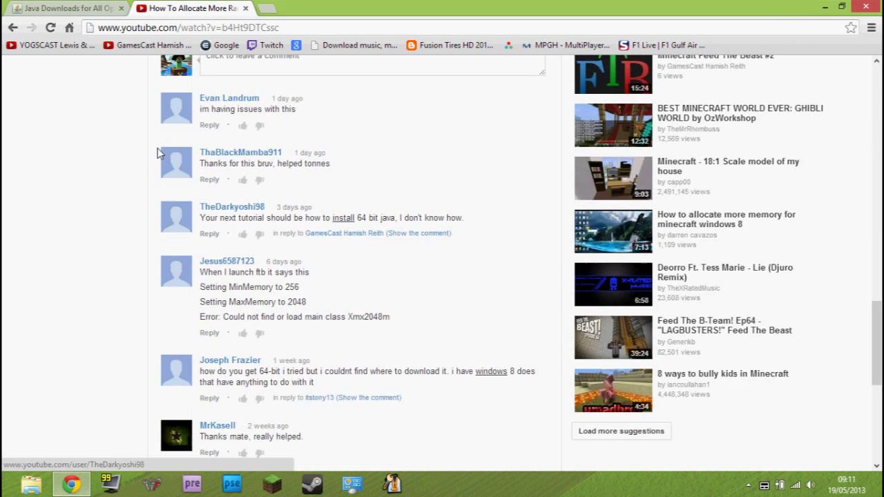
pyautogui.click(66, 8)
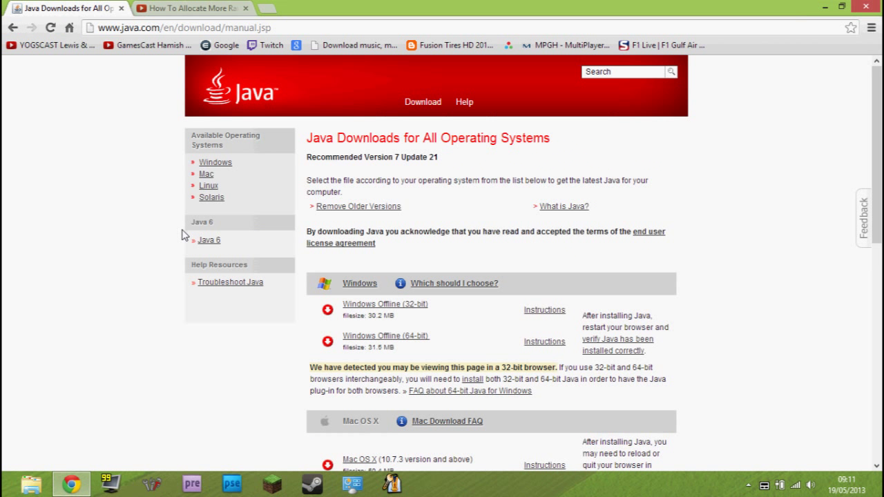
pyautogui.moveTo(348, 130)
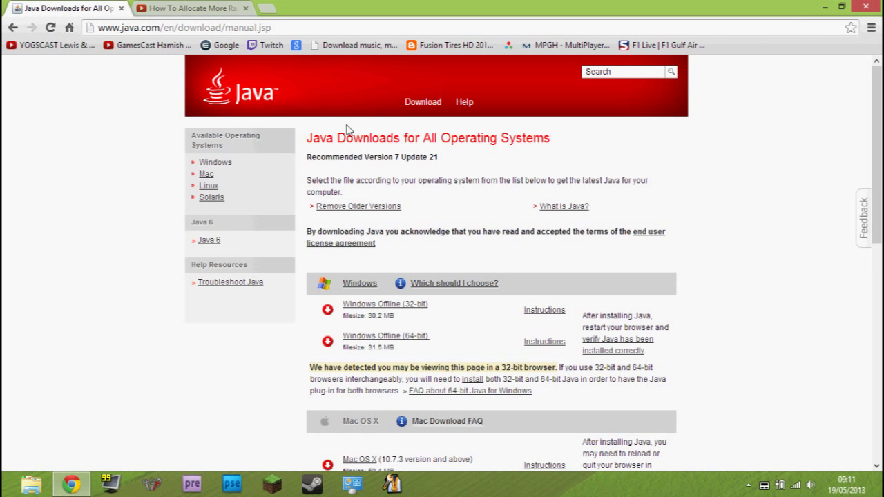
pyautogui.moveTo(327, 345)
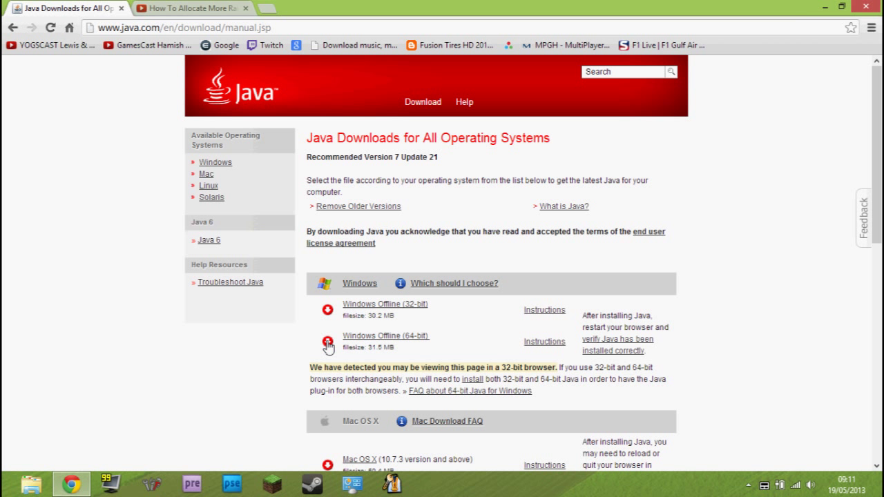
pyautogui.moveTo(387, 335)
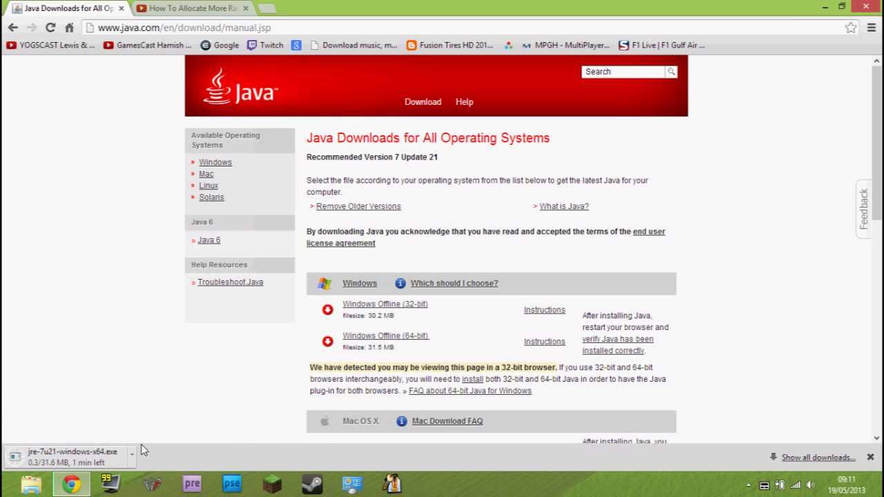
pyautogui.moveTo(86, 445)
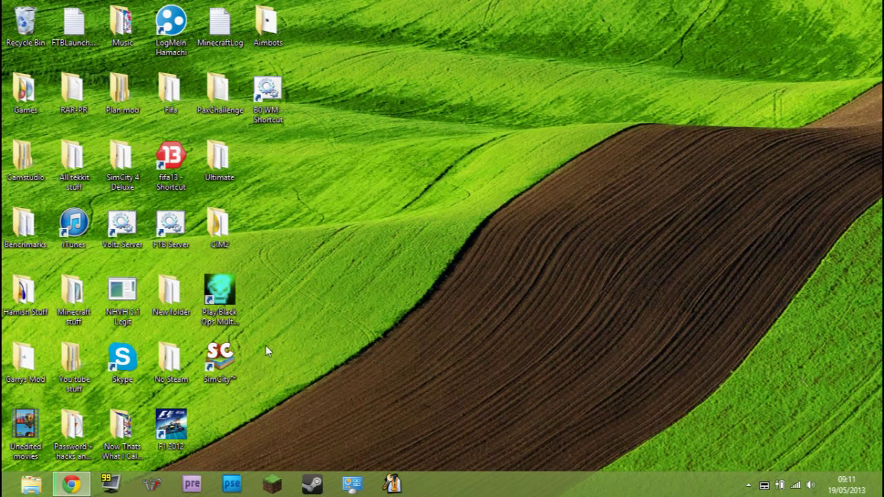
pyautogui.moveTo(329, 329)
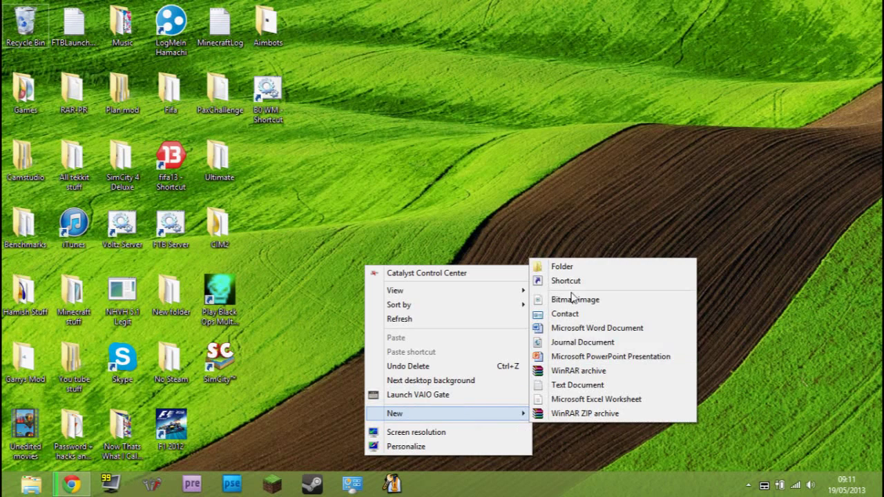
# Step: Create a new blank text document on the desktop and move it toward the top right
pyautogui.click(577, 384)
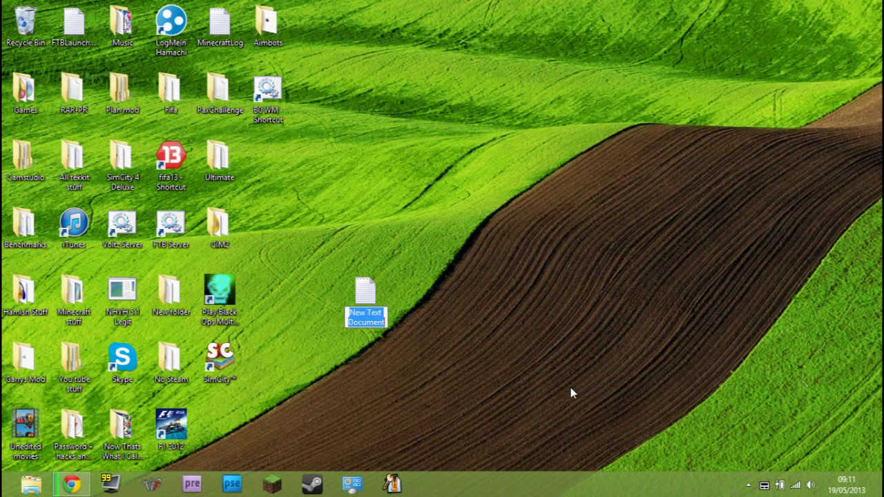
pyautogui.moveTo(366, 290); pyautogui.dragTo(607, 163)
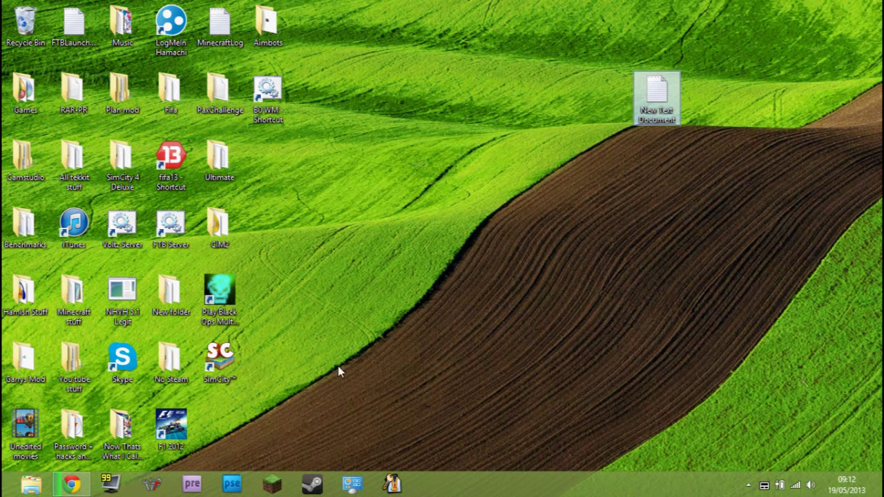
pyautogui.moveTo(171, 361)
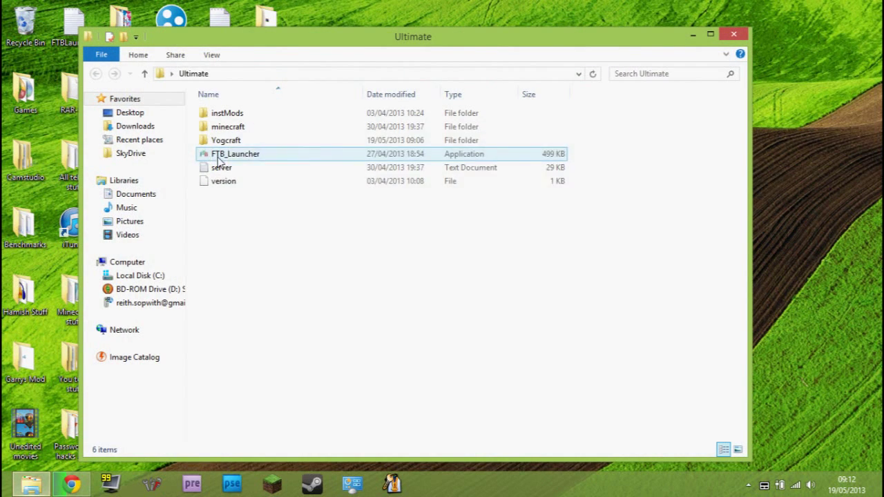
# Step: Send a desktop shortcut for the FTB_Launcher application from the Ultimate folder
pyautogui.rightClick(235, 154)
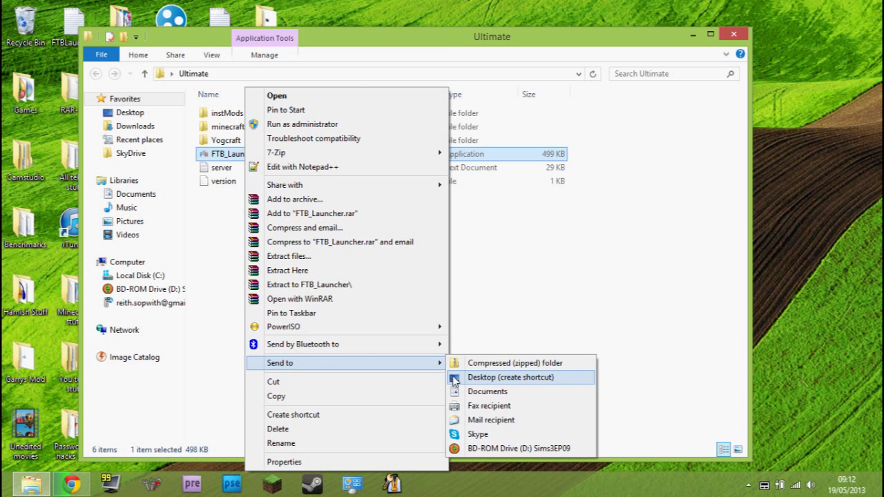
pyautogui.click(502, 377)
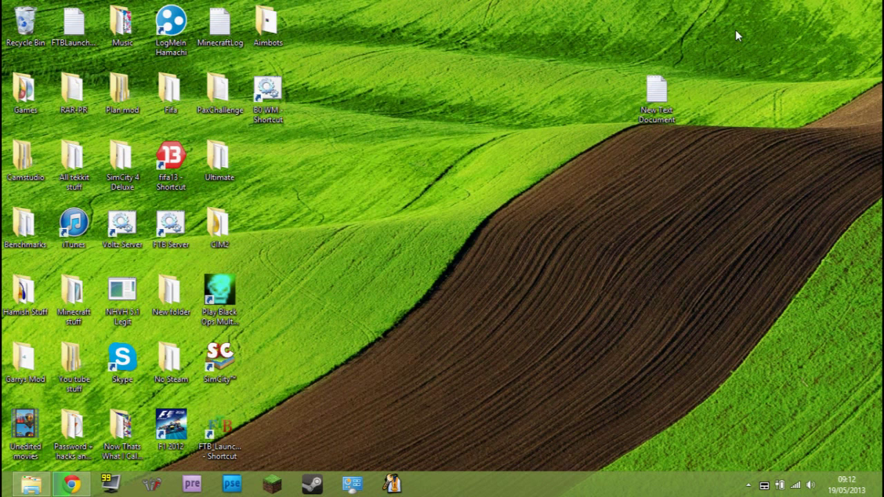
# Step: View the FTB_Launcher shortcut's Properties so its Target path is shown
pyautogui.rightClick(219, 431)
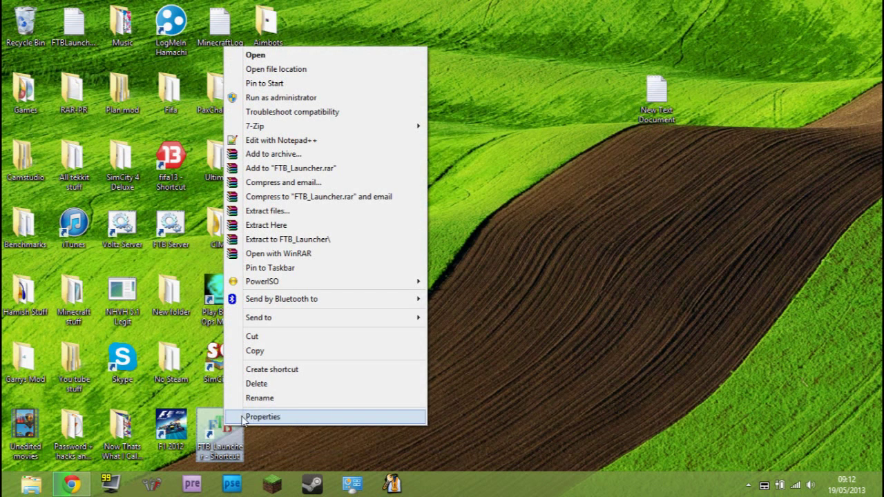
pyautogui.click(262, 417)
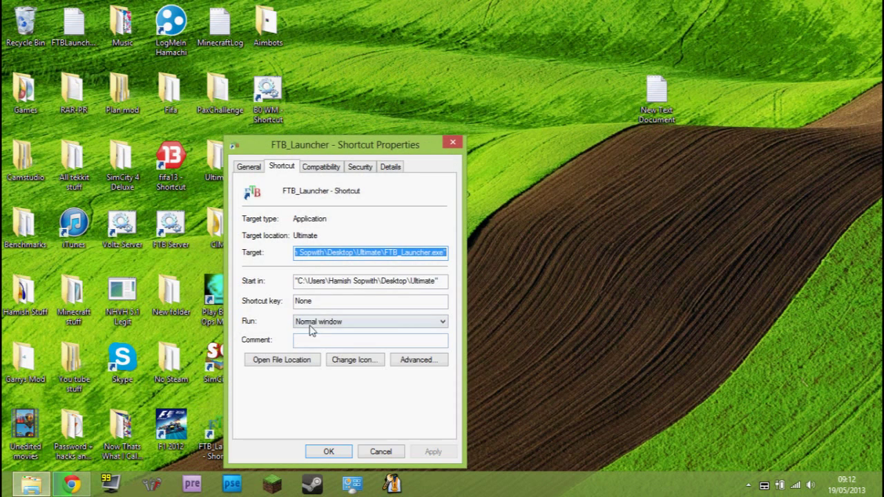
pyautogui.moveTo(343, 145); pyautogui.dragTo(342, 109)
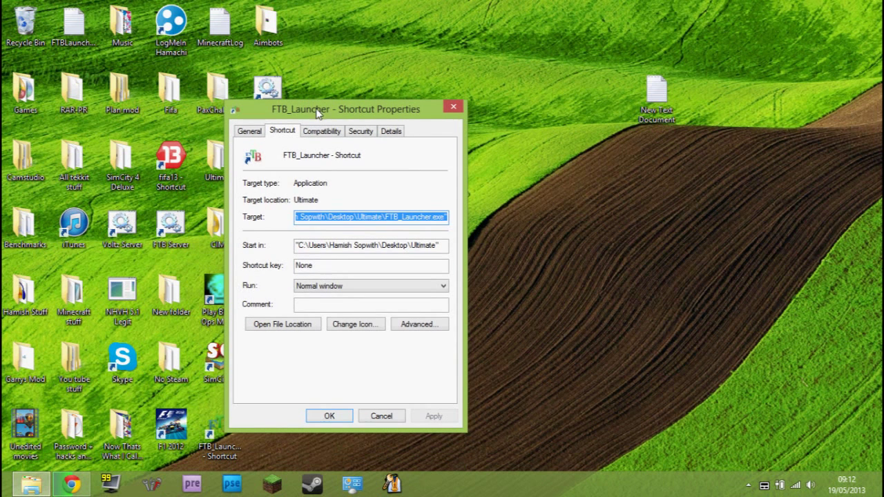
pyautogui.click(318, 217)
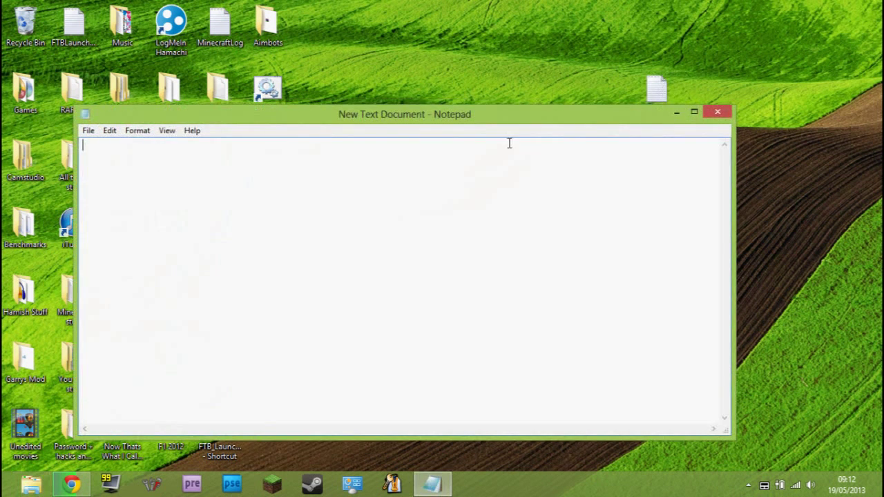
pyautogui.moveTo(243, 177)
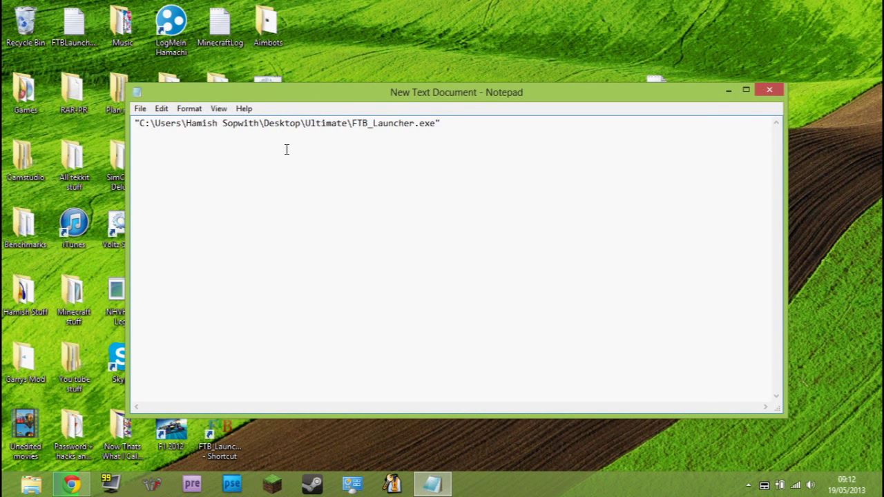
# Step: Place the quoted FTB_Launcher.exe target path into the new Notepad document
pyautogui.click(70, 483)
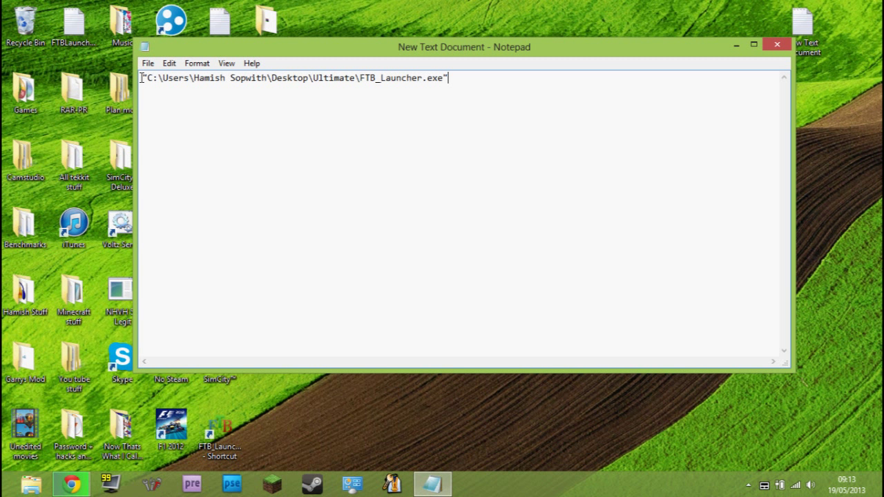
pyautogui.moveTo(70, 483)
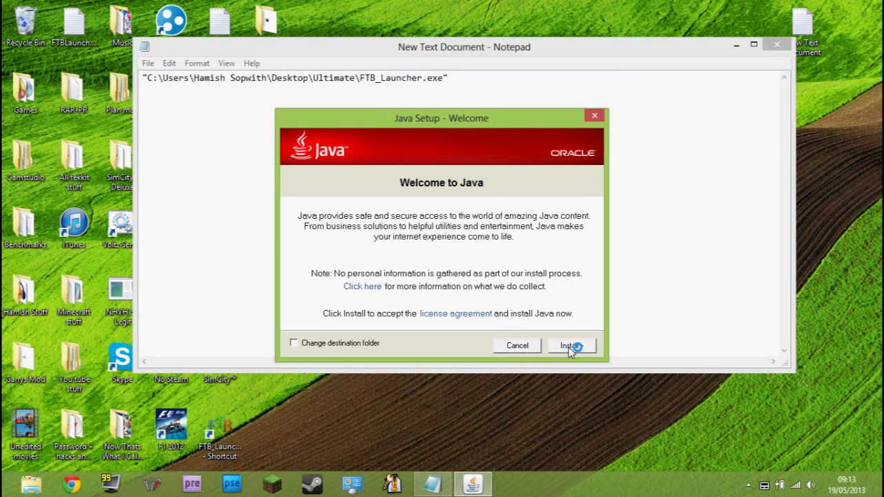
# Step: Install Java via Java Setup and close the installer after it reports success
pyautogui.click(570, 345)
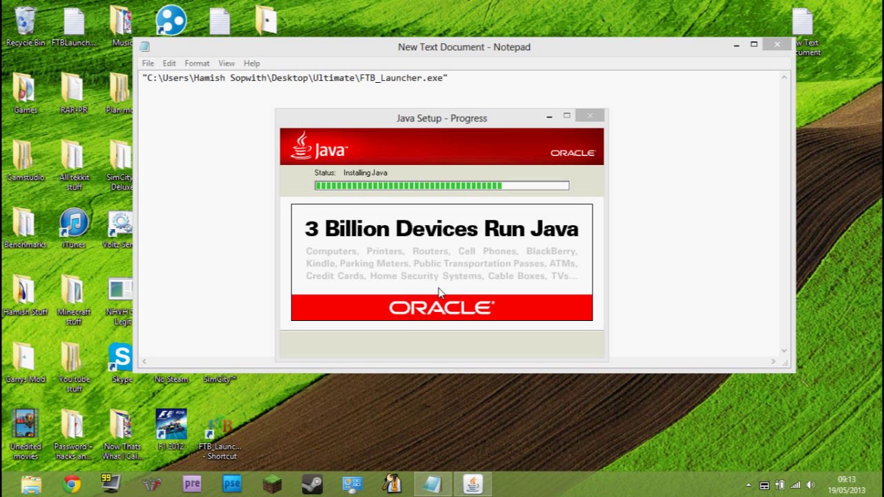
pyautogui.moveTo(439, 117); pyautogui.dragTo(315, 132)
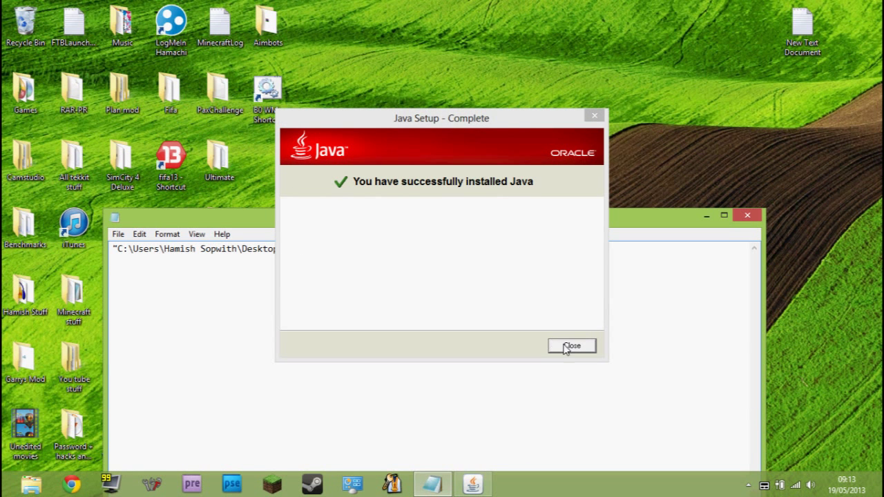
pyautogui.click(572, 345)
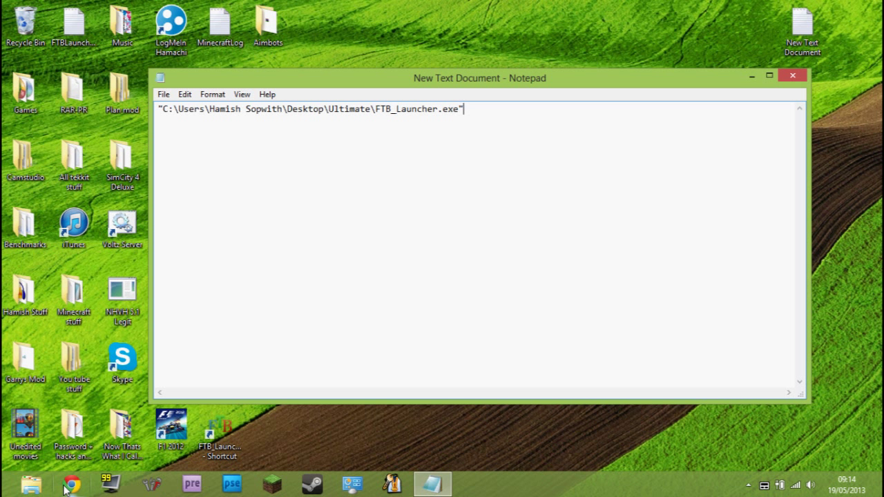
pyautogui.click(72, 483)
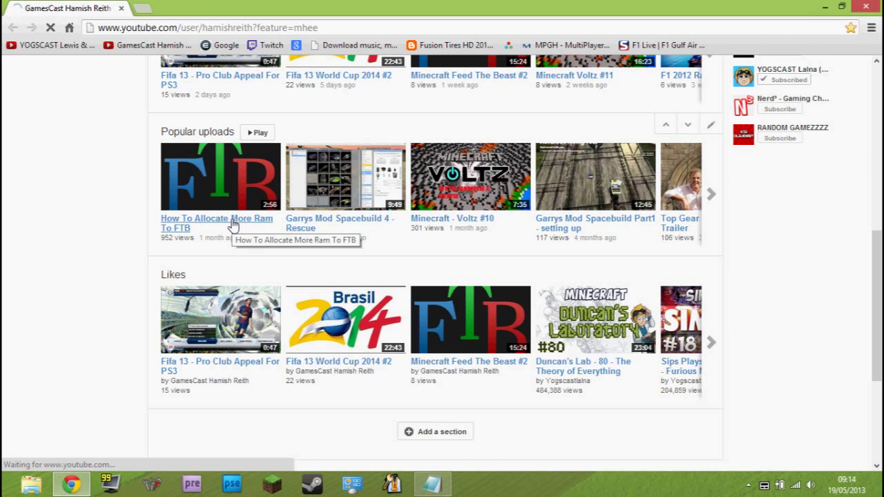
# Step: Select the 'javaw -Xmx3072m -Xms1536m -jar' code from the How To Allocate More Ram To FTB video description
pyautogui.click(216, 224)
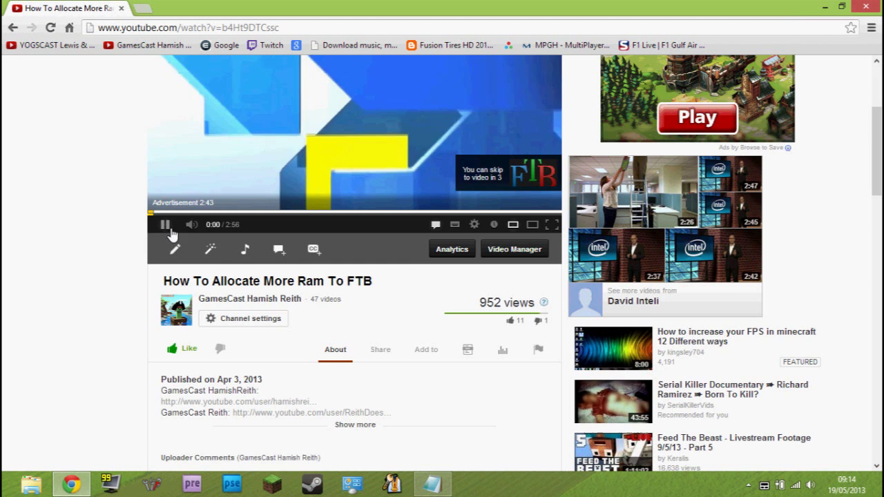
pyautogui.scroll(-3)
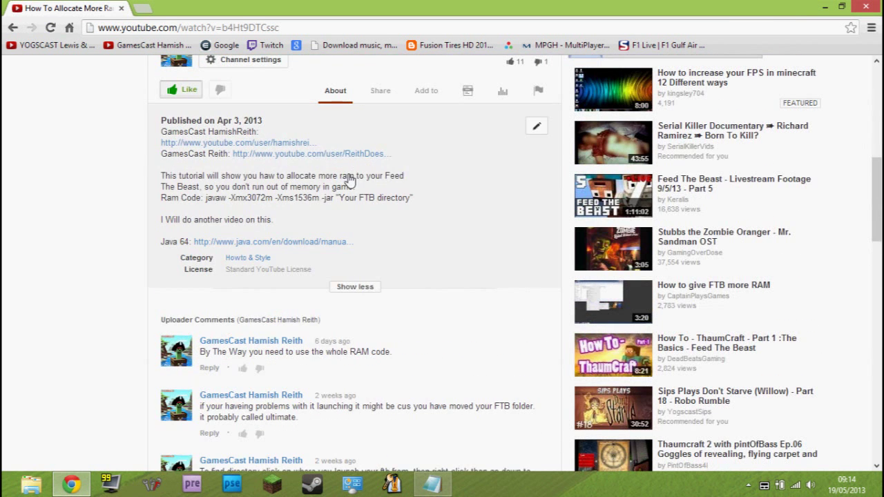
pyautogui.click(536, 124)
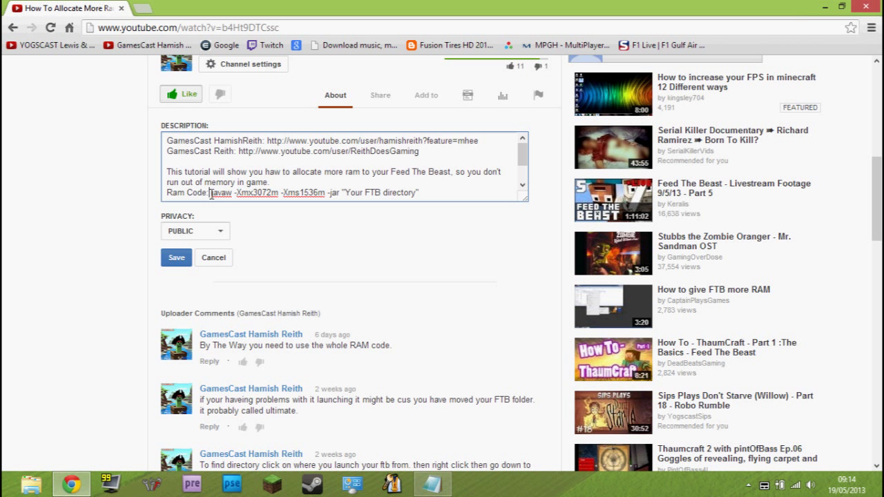
pyautogui.moveTo(212, 194); pyautogui.dragTo(277, 194)
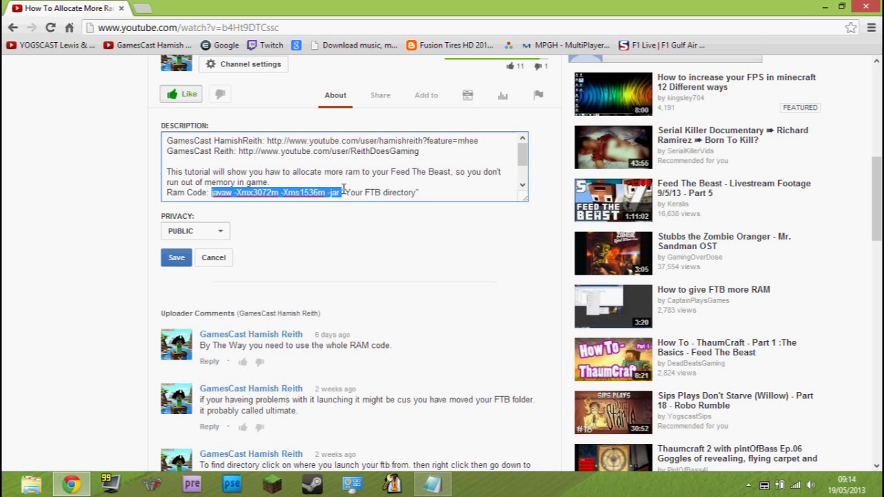
pyautogui.moveTo(346, 192)
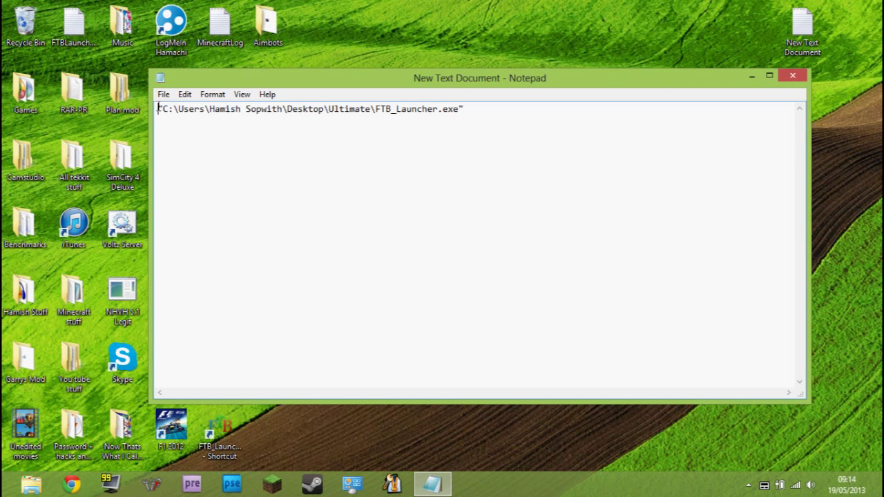
# Step: Add 'javaw -Xmx3072m -Xms1536m -jar' before the quoted launcher path in Notepad
pyautogui.write('javaw -Xmx3072m -Xms1536m -jar')
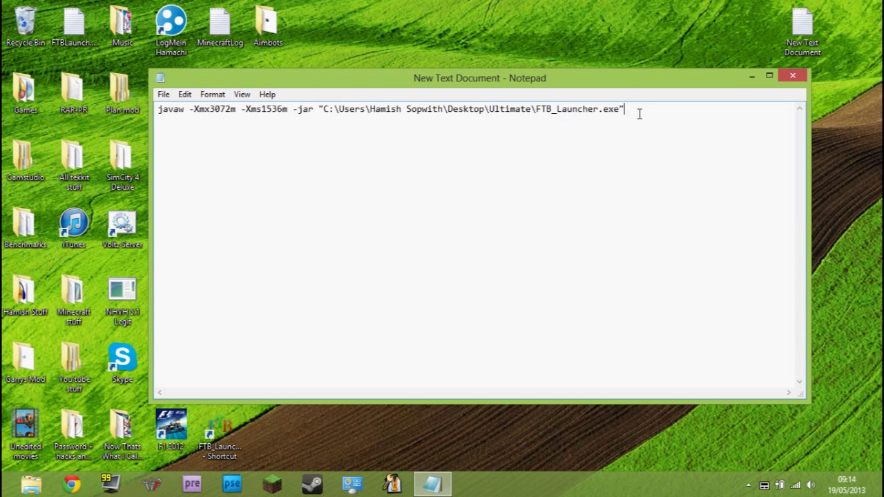
pyautogui.moveTo(652, 119)
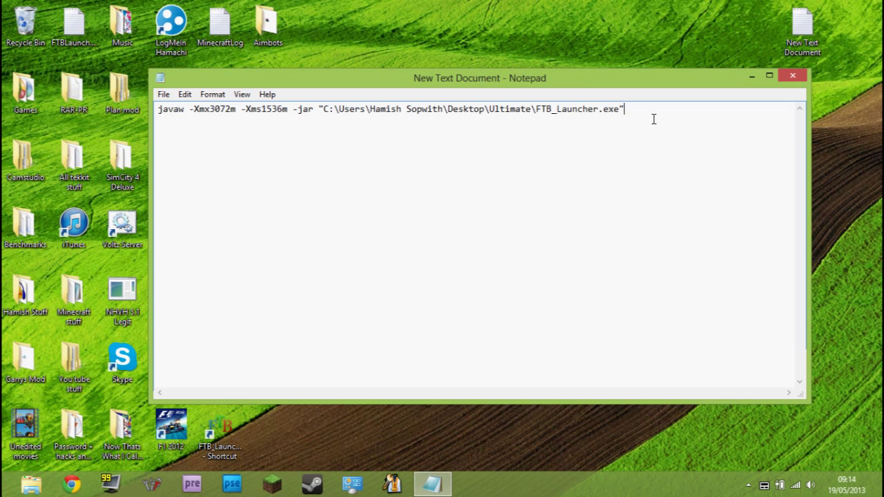
pyautogui.moveTo(163, 93)
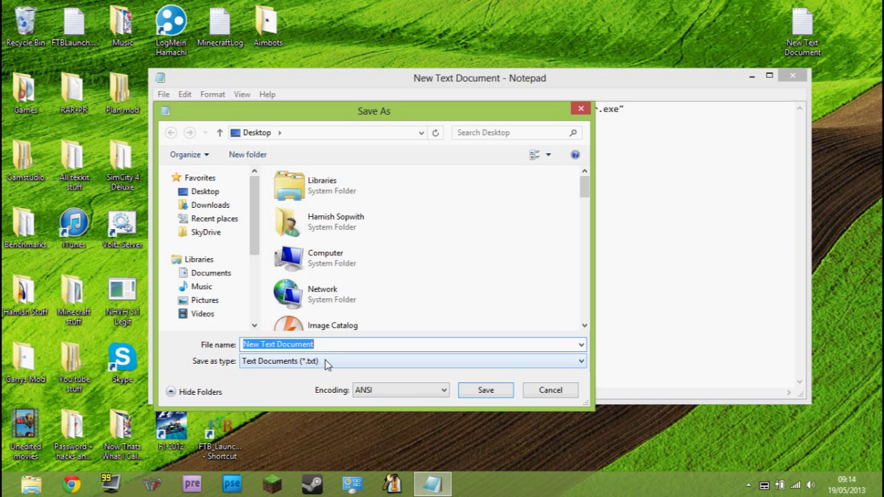
# Step: Set Save As type to All Files and name the file FTBLauncher.bat
pyautogui.click(412, 360)
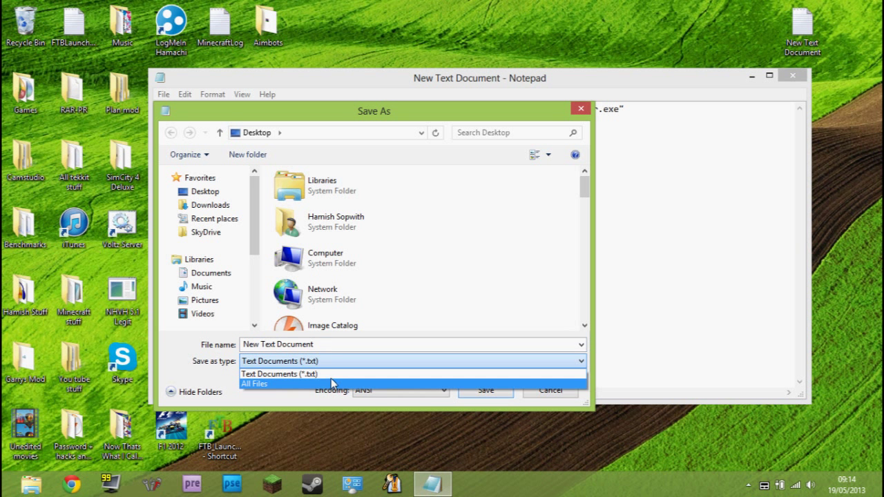
pyautogui.click(254, 384)
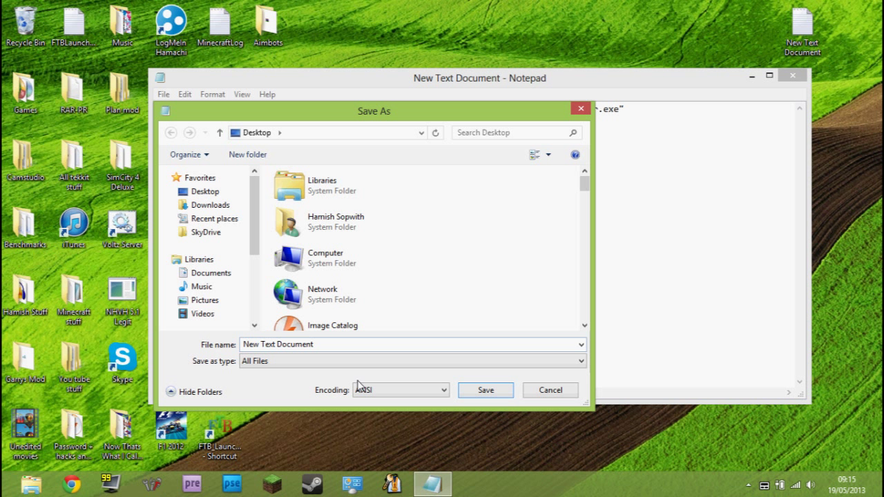
pyautogui.click(353, 344)
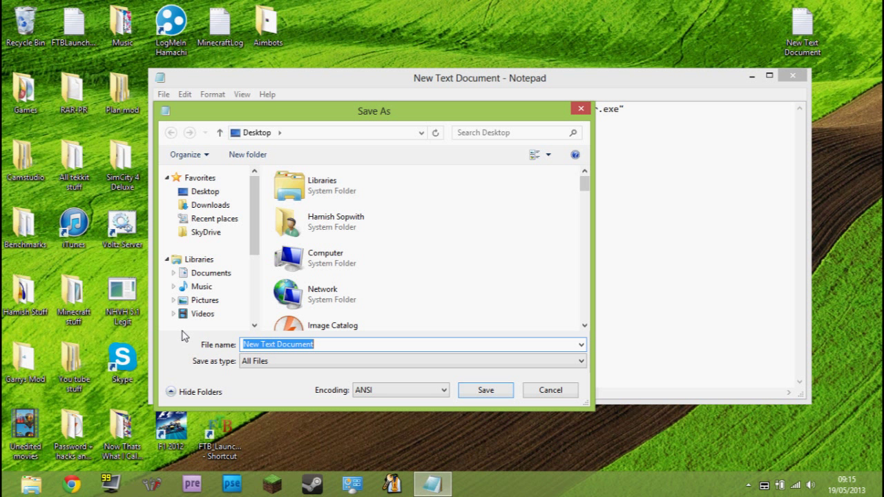
pyautogui.write('FTBLauncher.bat')
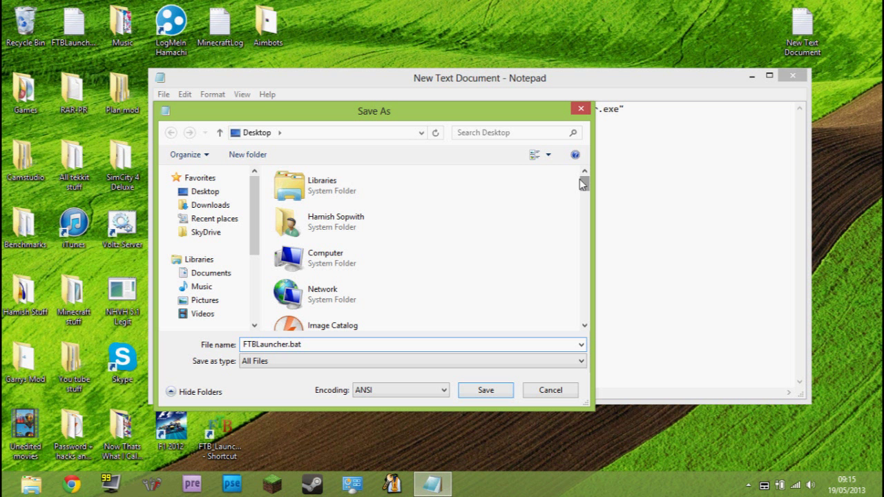
pyautogui.moveTo(583, 178)
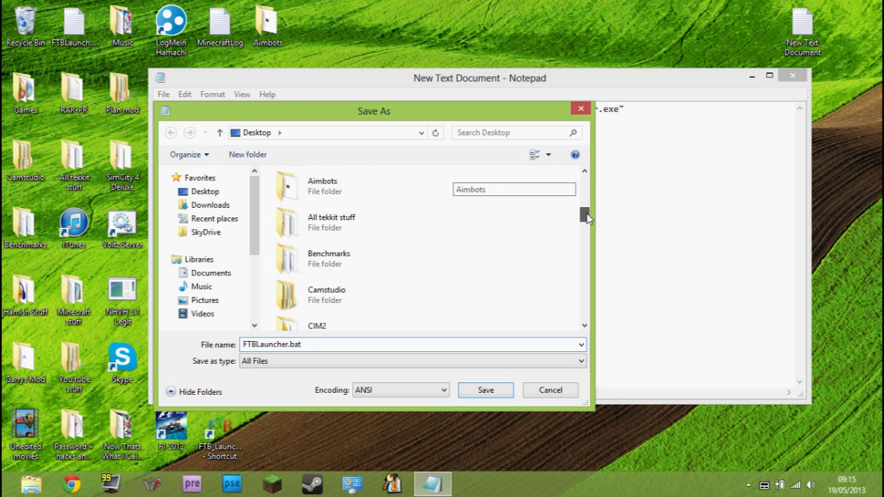
# Step: Save the batch file into the Ultimate folder and close Notepad
pyautogui.scroll(-3)
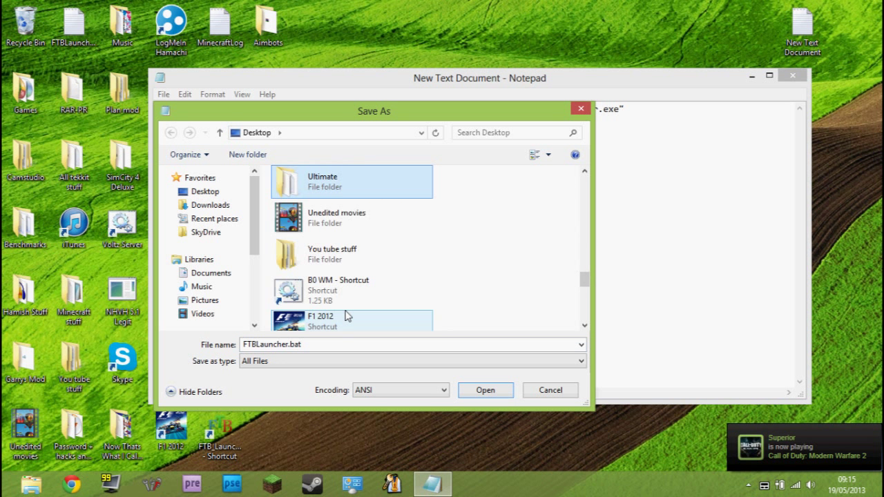
pyautogui.doubleClick(323, 177)
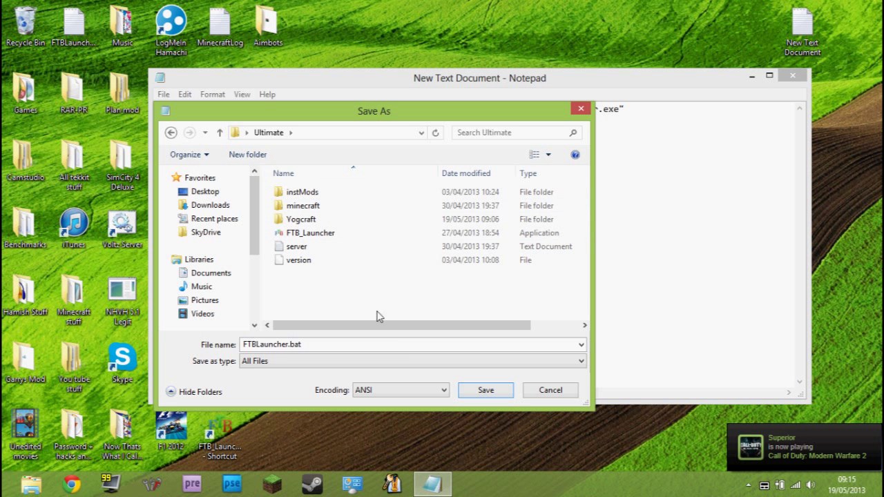
pyautogui.click(486, 389)
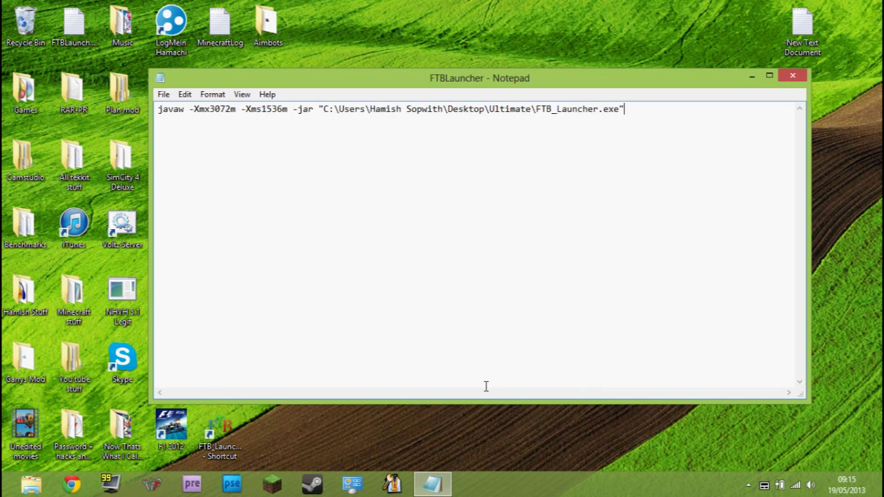
pyautogui.click(793, 74)
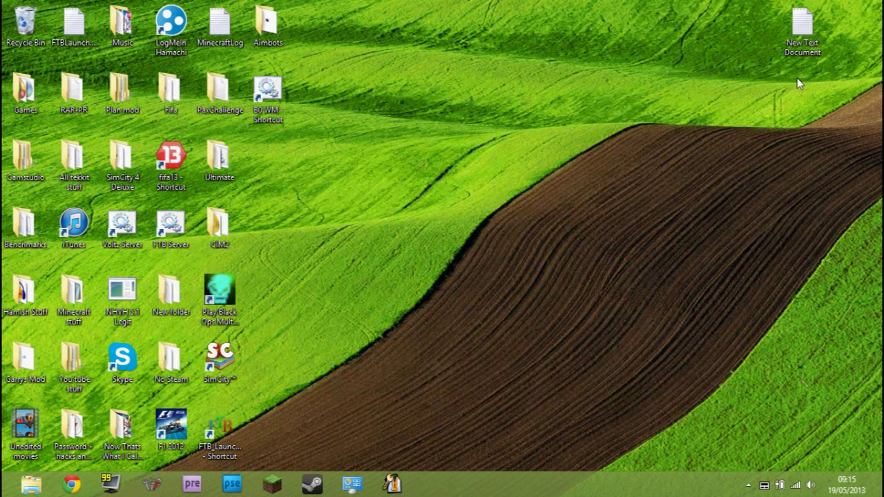
pyautogui.moveTo(801, 24)
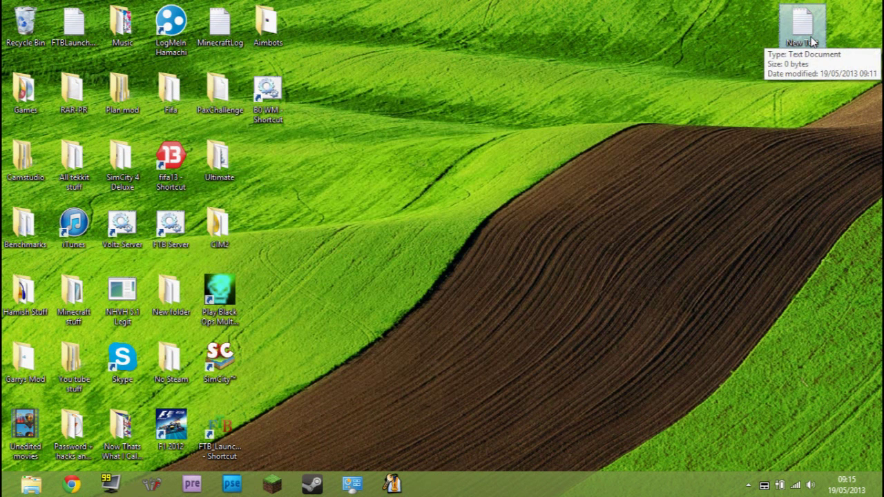
pyautogui.moveTo(143, 329)
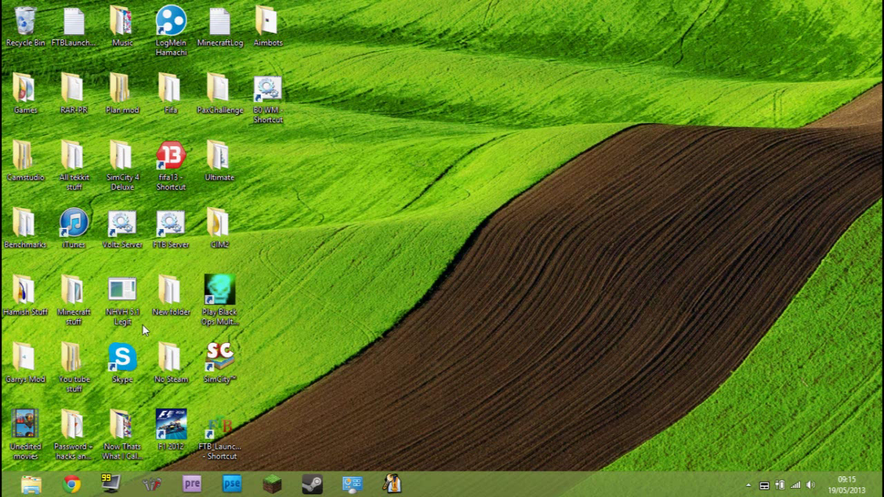
# Step: Open the Ultimate folder from the desktop and run the FTB_Launcher application
pyautogui.click(172, 228)
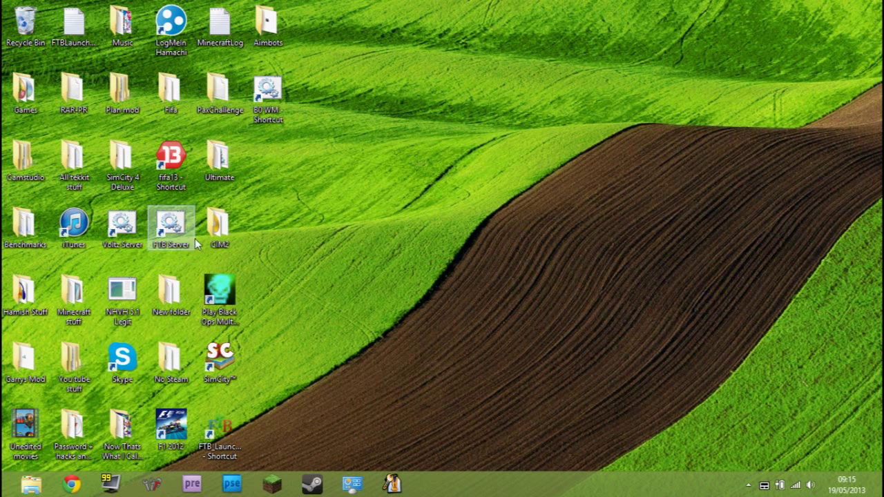
pyautogui.doubleClick(220, 157)
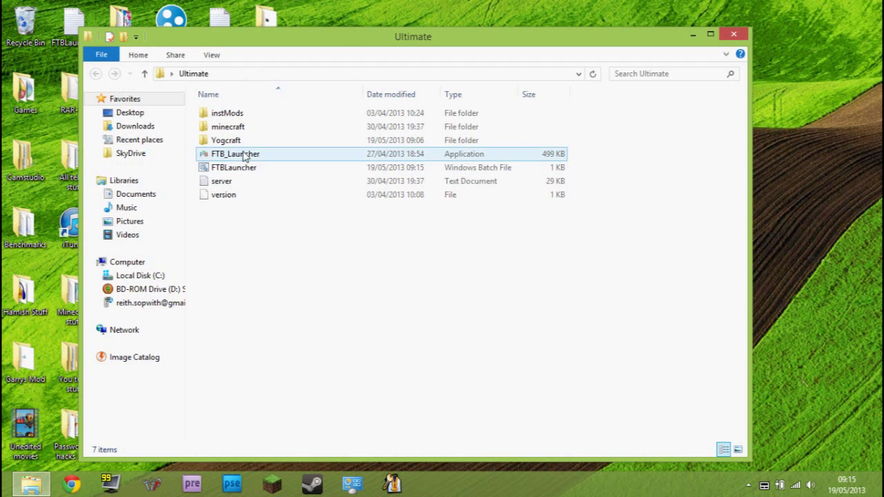
pyautogui.moveTo(246, 155)
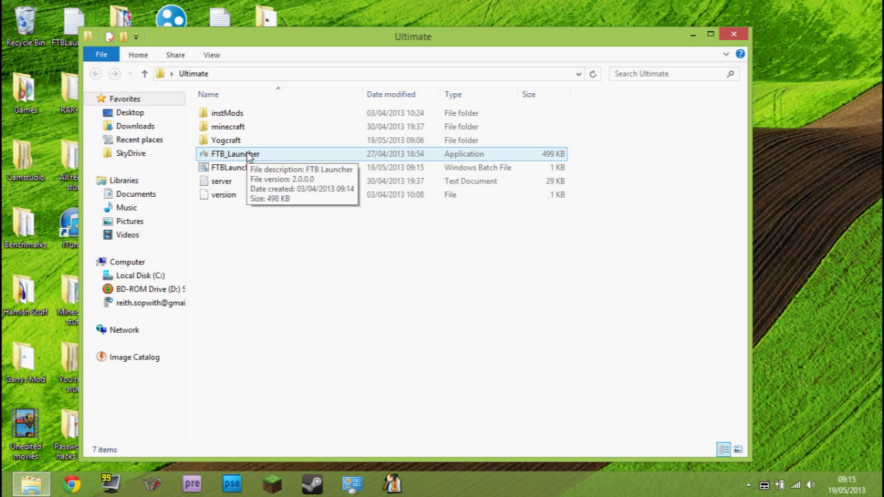
pyautogui.click(234, 153)
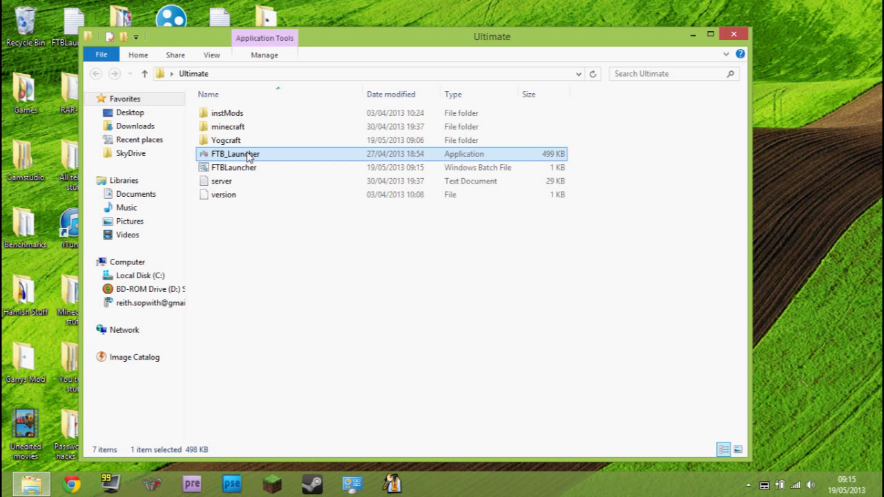
pyautogui.doubleClick(233, 154)
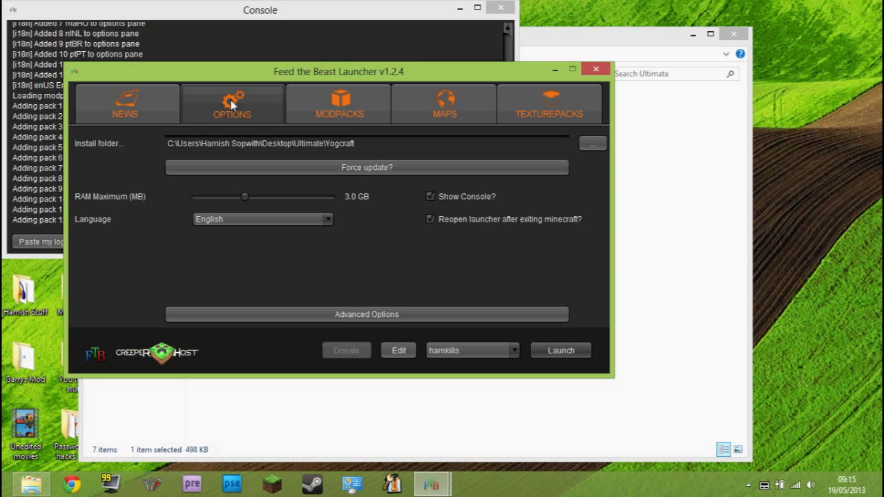
pyautogui.moveTo(254, 193)
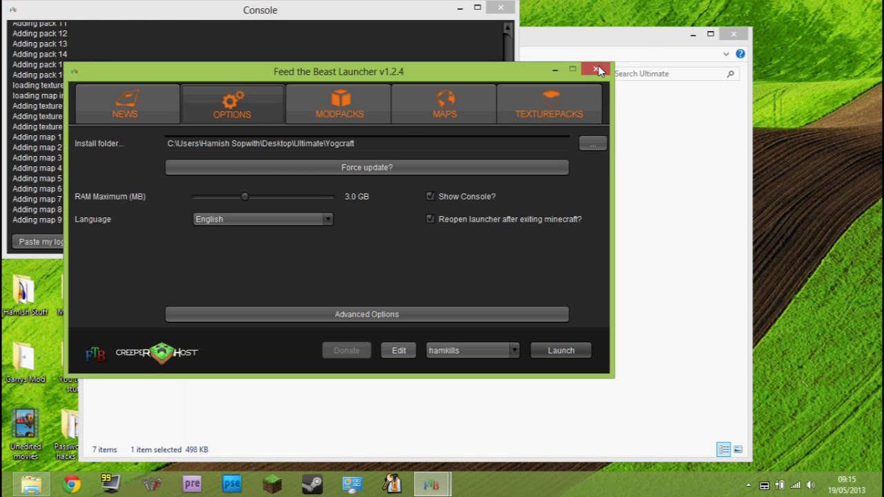
# Step: Relaunch via FTBLauncher.bat, confirm RAM Maximum reads 3.0 GB, and close the launcher
pyautogui.click(597, 71)
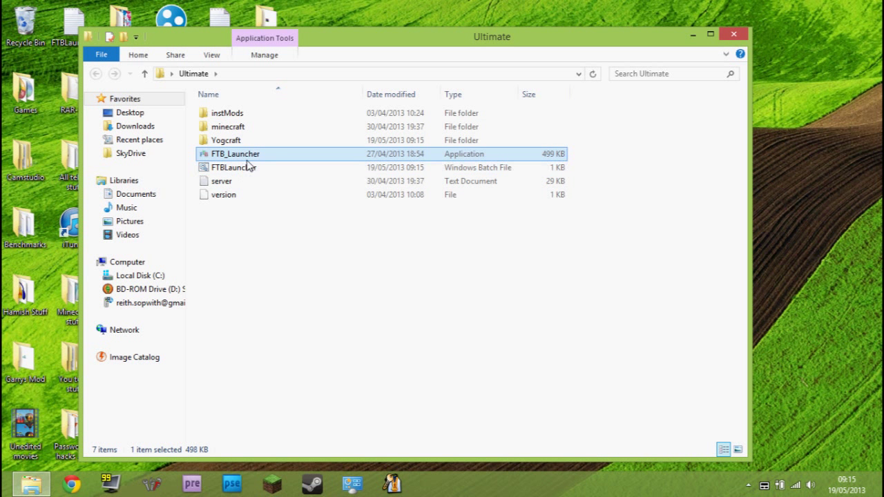
pyautogui.moveTo(250, 166)
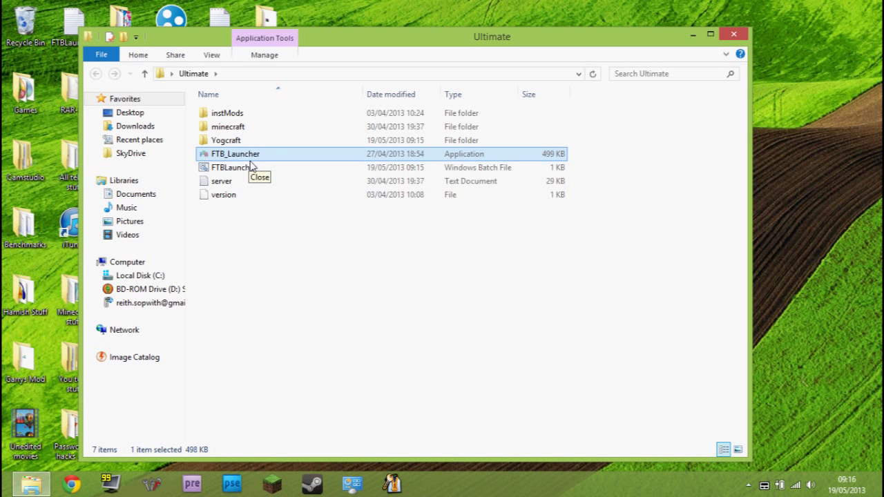
pyautogui.doubleClick(228, 167)
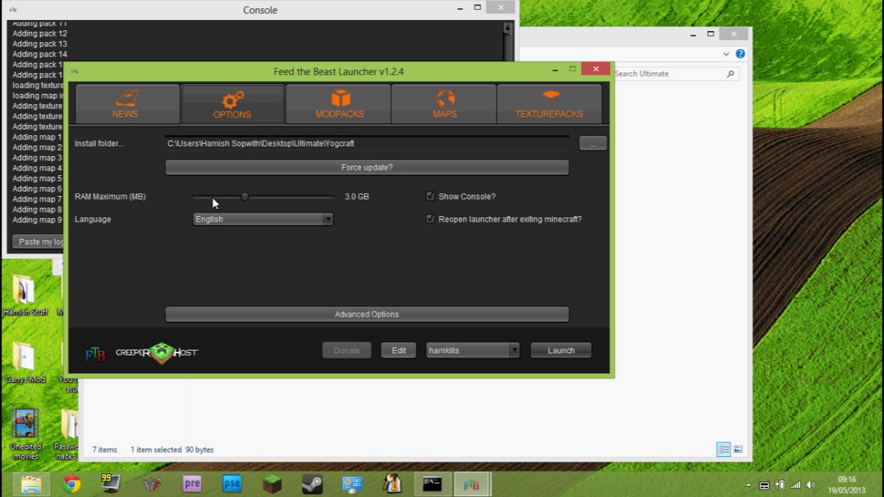
pyautogui.moveTo(339, 197)
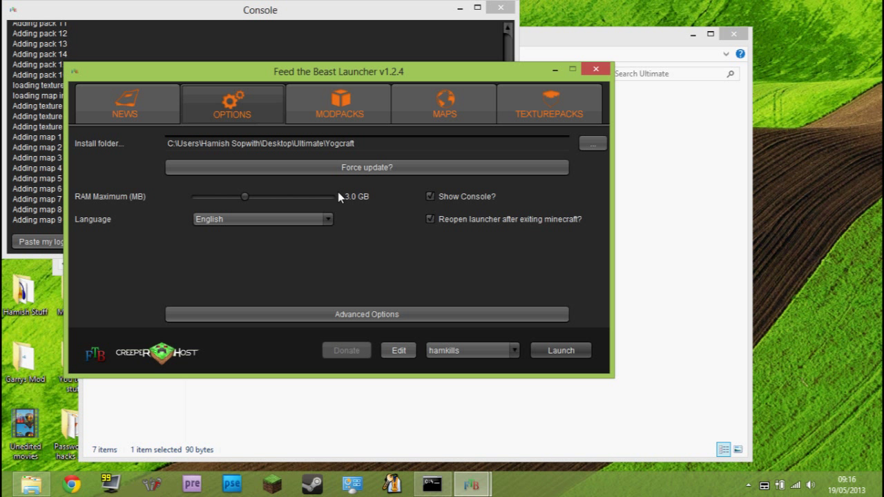
pyautogui.moveTo(345, 218)
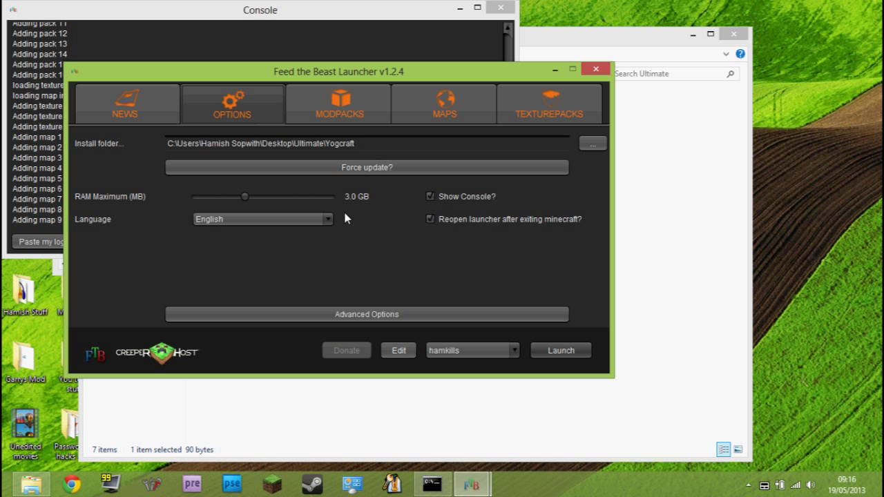
pyautogui.moveTo(339, 200)
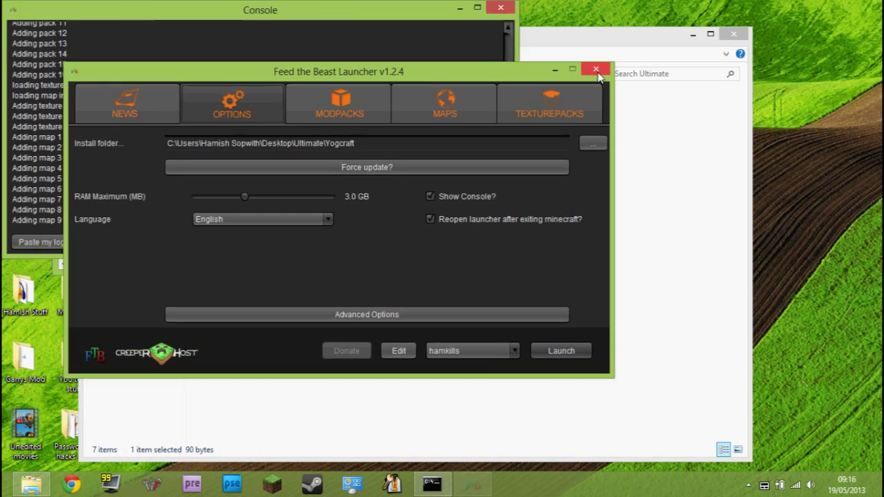
pyautogui.click(595, 69)
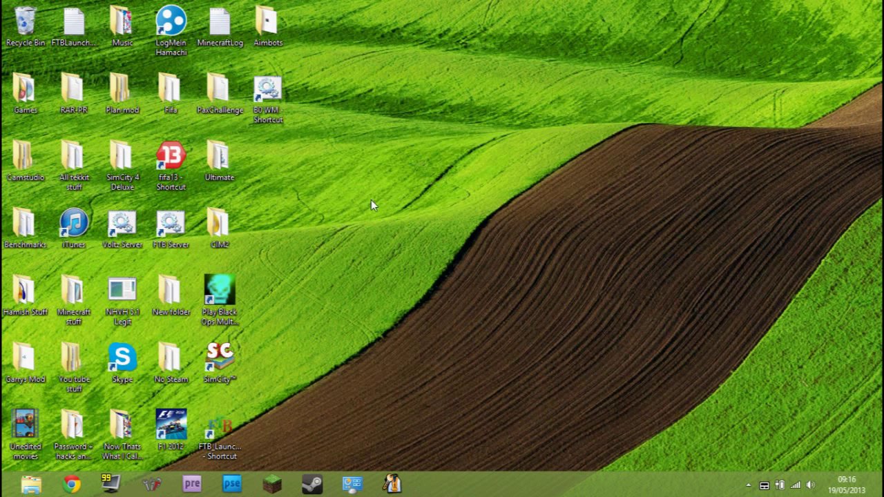
pyautogui.moveTo(296, 183)
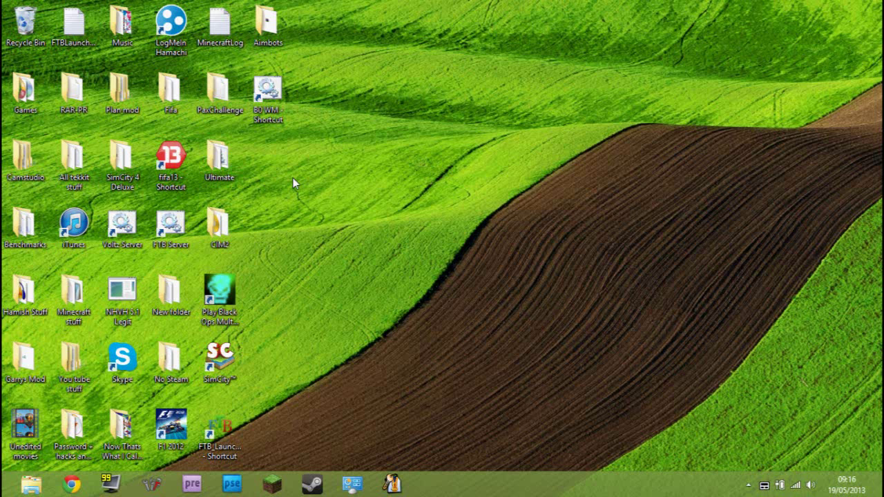